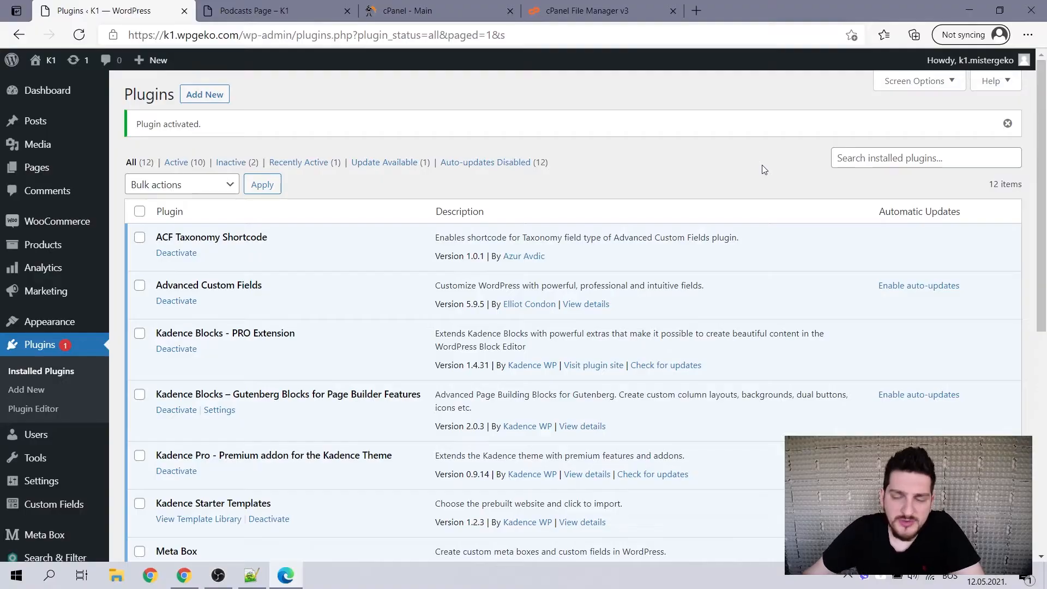
mouse_move(364, 316)
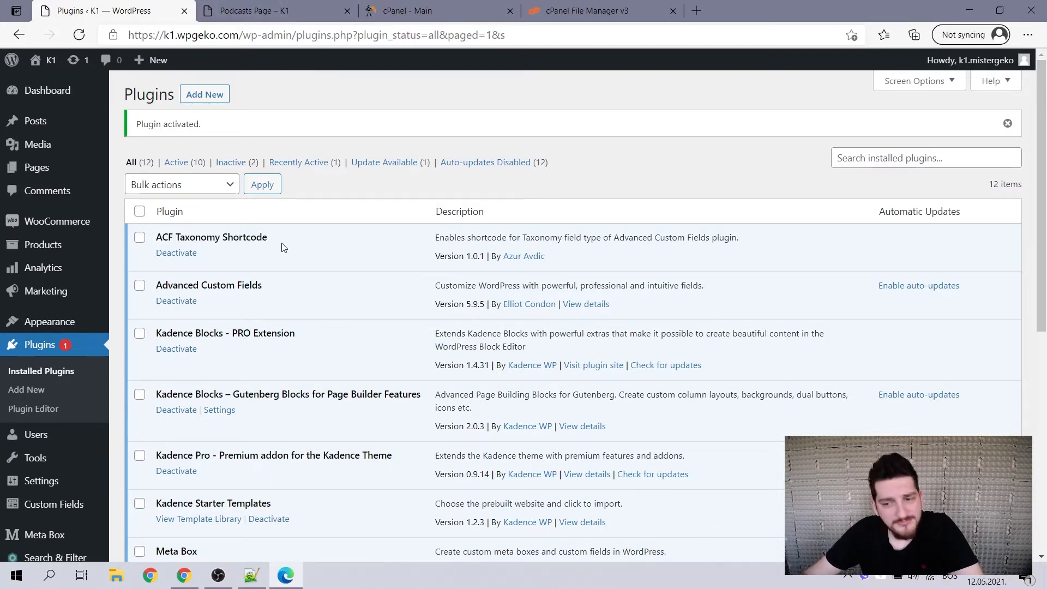
- View the front-end Podcasts page, now showing only the critical error message
left_click(274, 11)
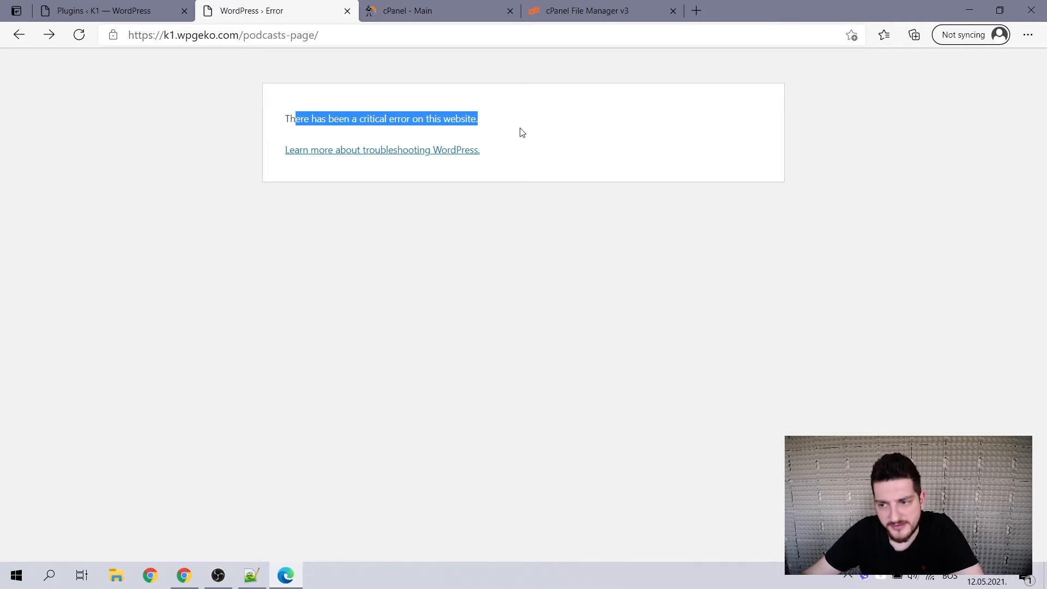
- View the plugins.php admin page, which now also shows the critical error notice
left_click(501, 127)
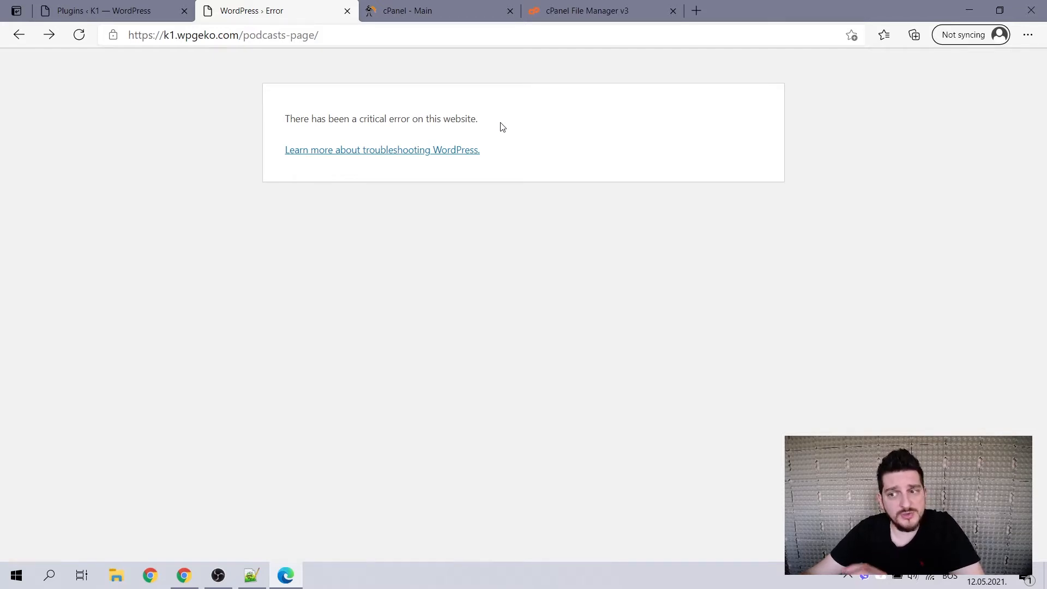
mouse_move(538, 165)
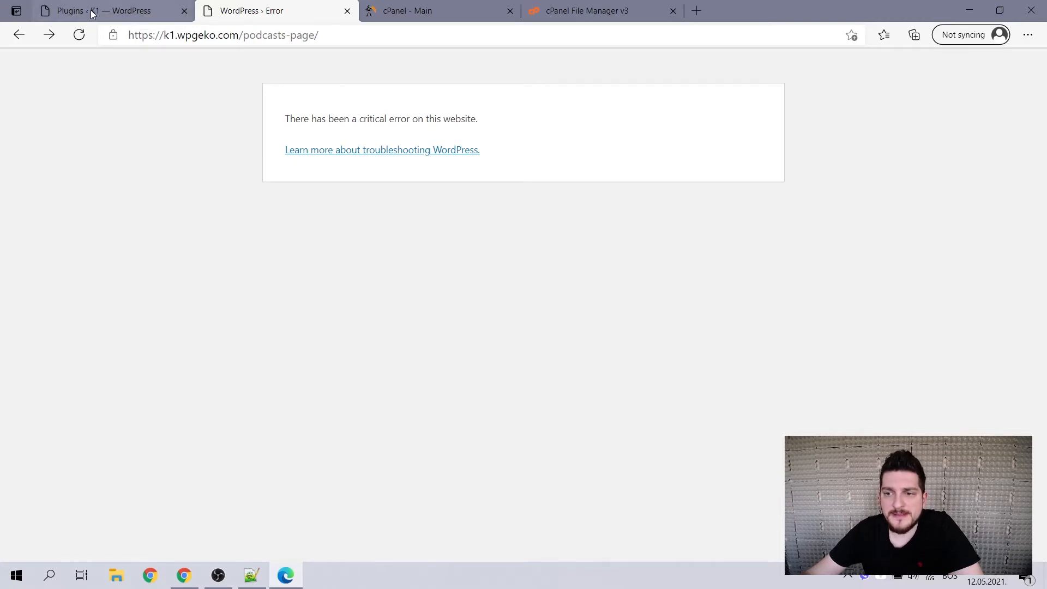
left_click(103, 11)
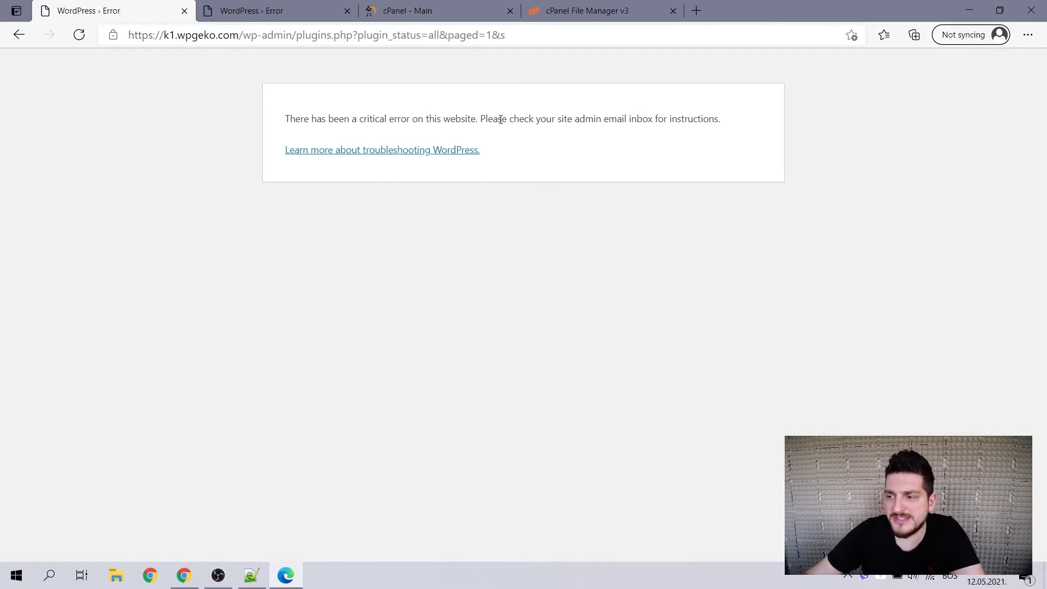
left_click_drag(499, 119, 720, 119)
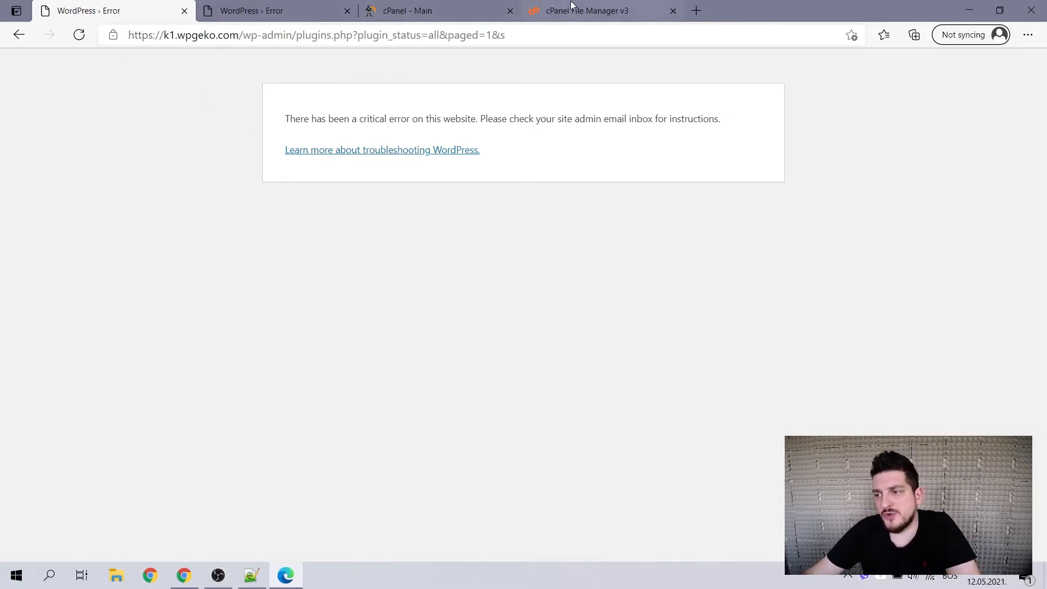
- In File Manager move from the plugins directory up to wp-content, then revisit the broken Podcasts page
left_click(588, 11)
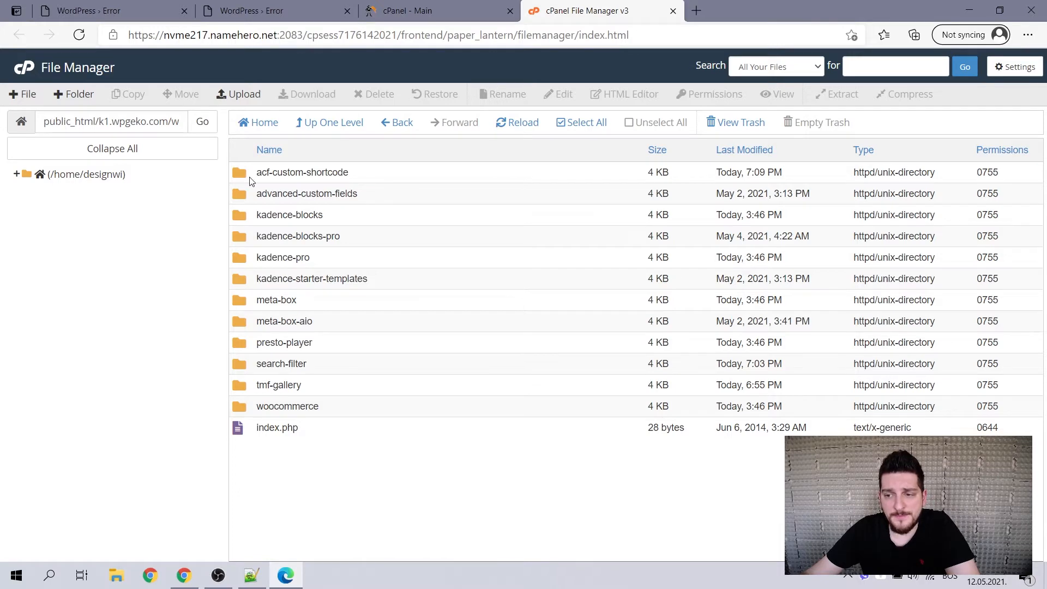
left_click(301, 172)
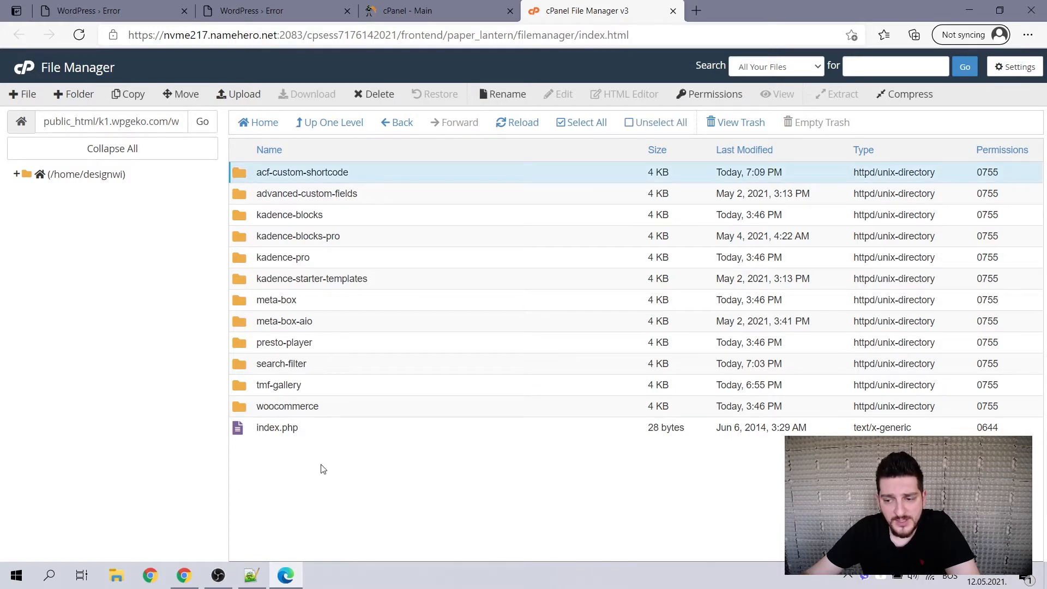
mouse_move(339, 406)
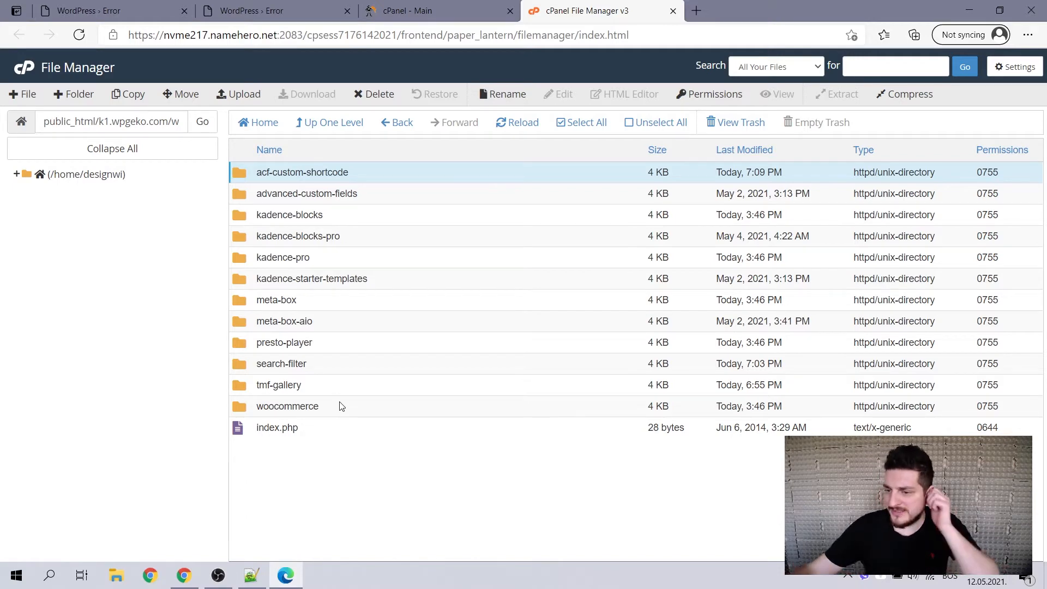
left_click(333, 122)
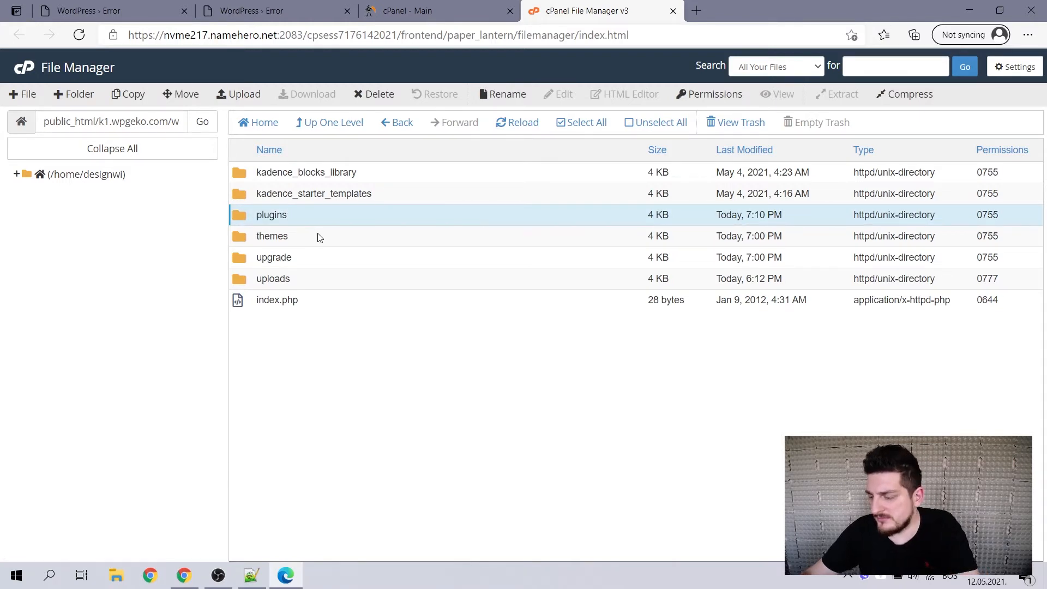
left_click(274, 11)
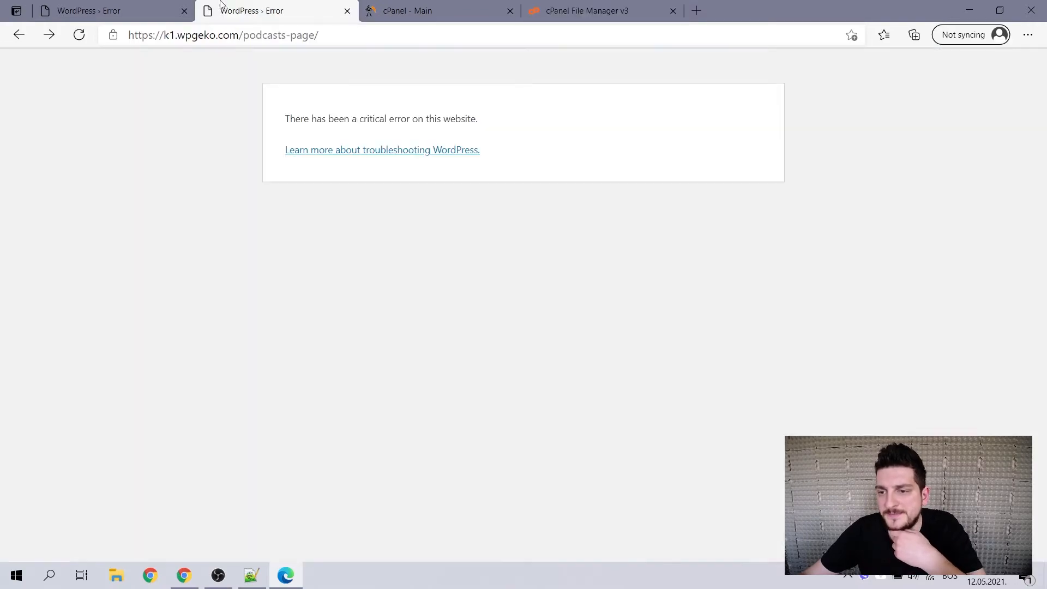
- Reload the Podcasts page, which now loads, and enter the admin area from the toolbar
left_click(79, 35)
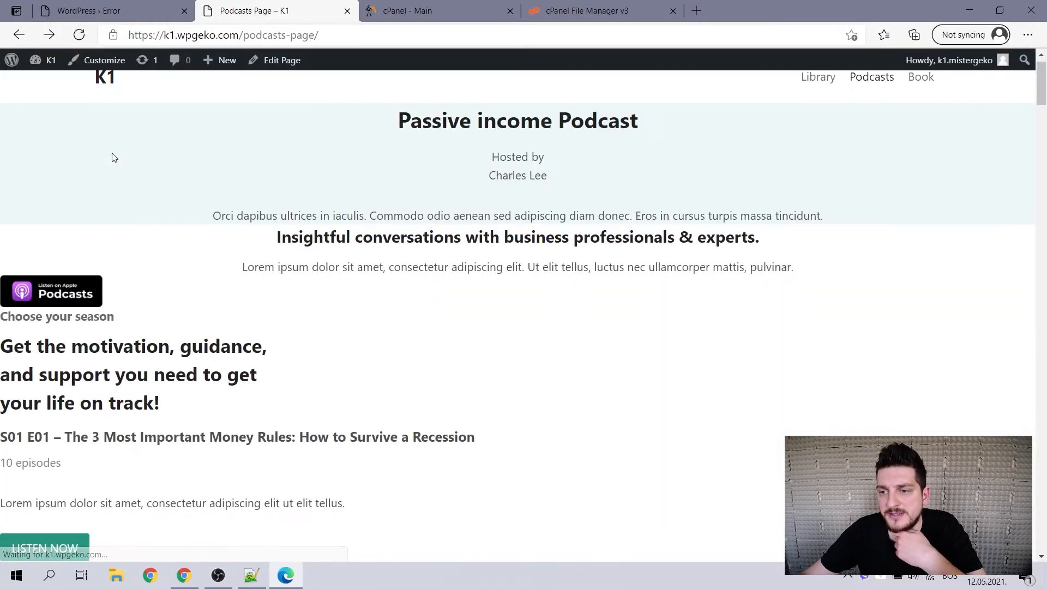
scroll("down", 3)
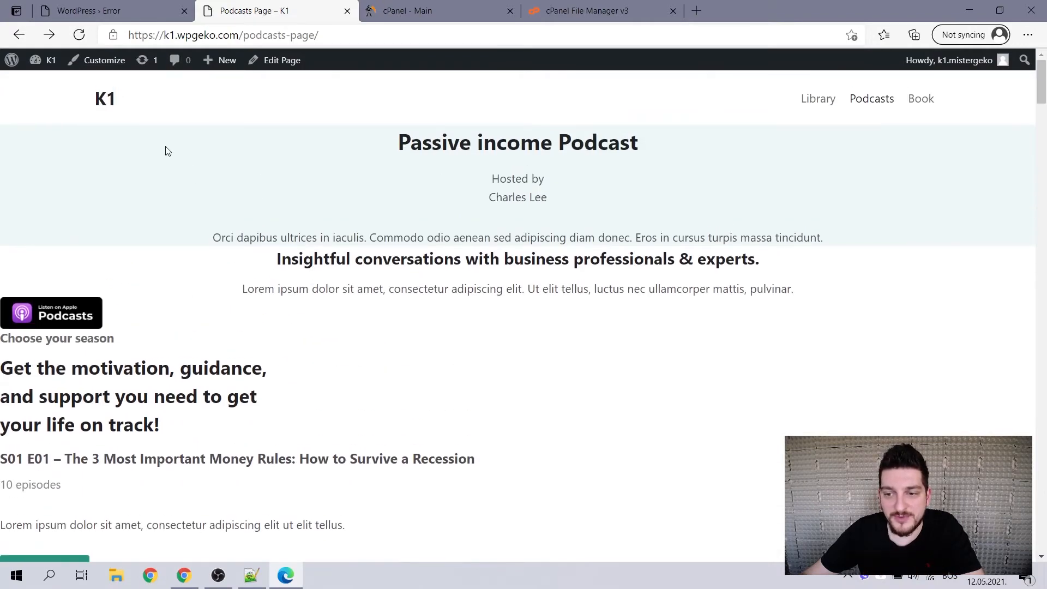
left_click(49, 59)
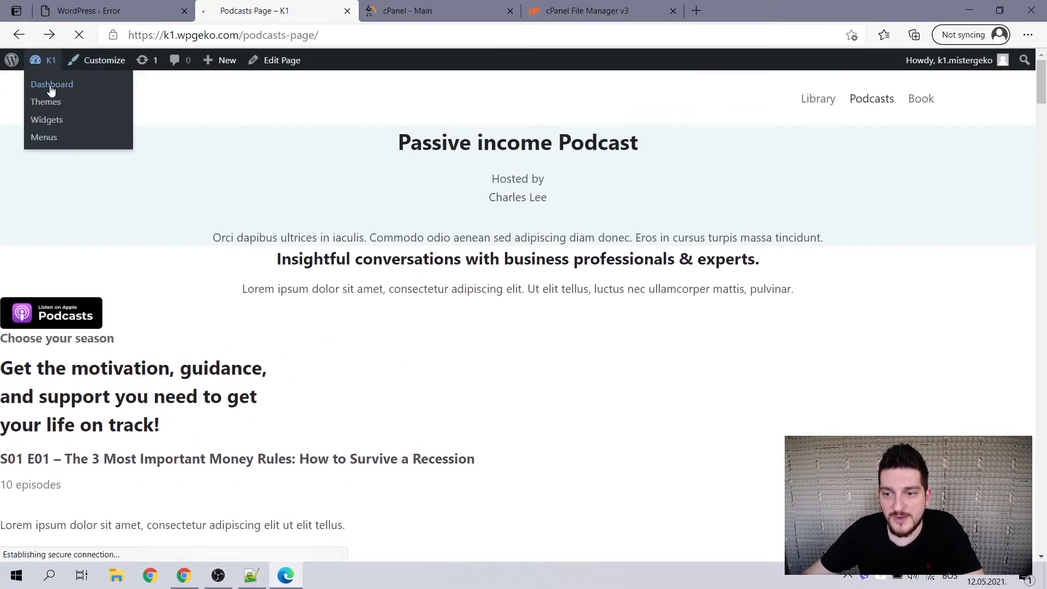
left_click(51, 84)
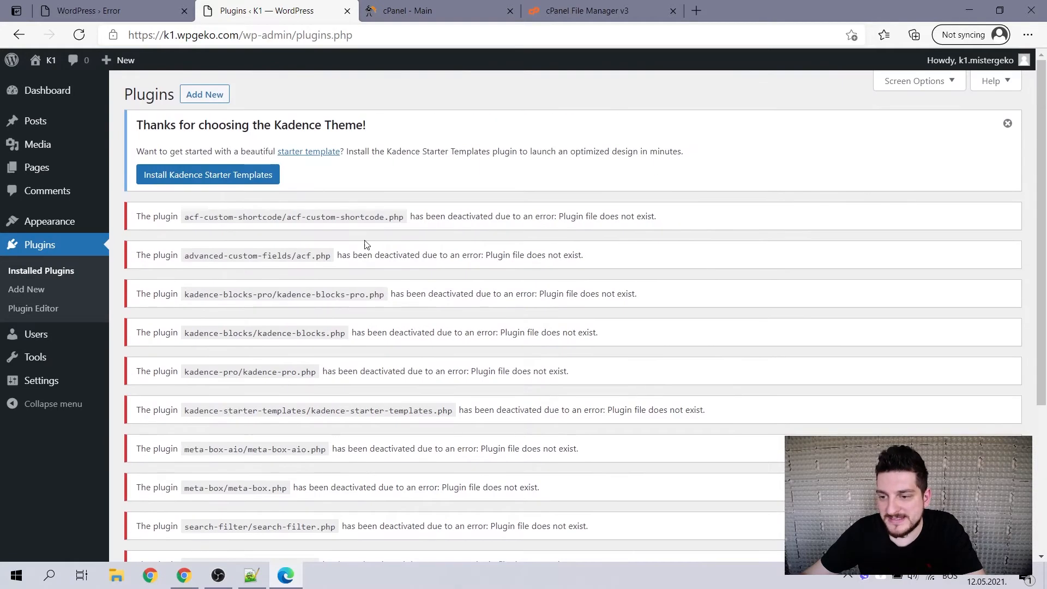
- Review the deactivation notices and empty plugins list, check the homepage loads, then move to cPanel
scroll("down", 3)
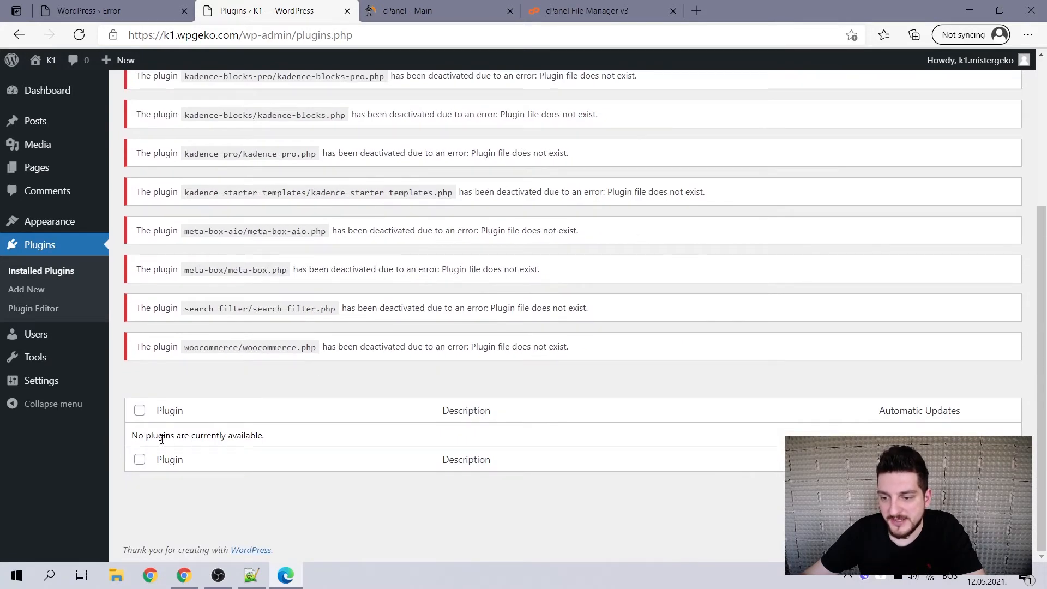
scroll("up", 3)
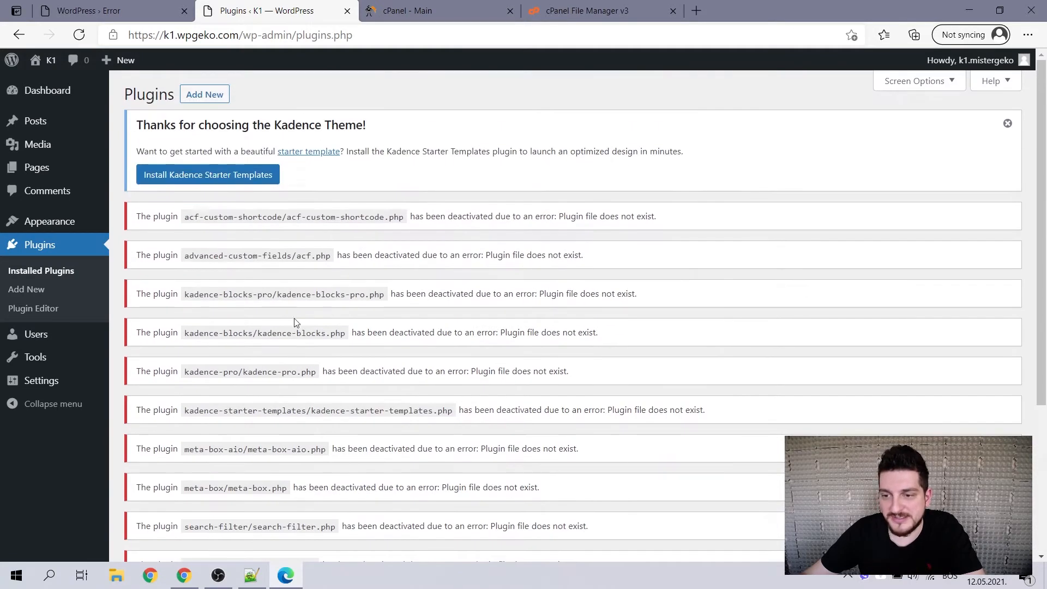
mouse_move(346, 199)
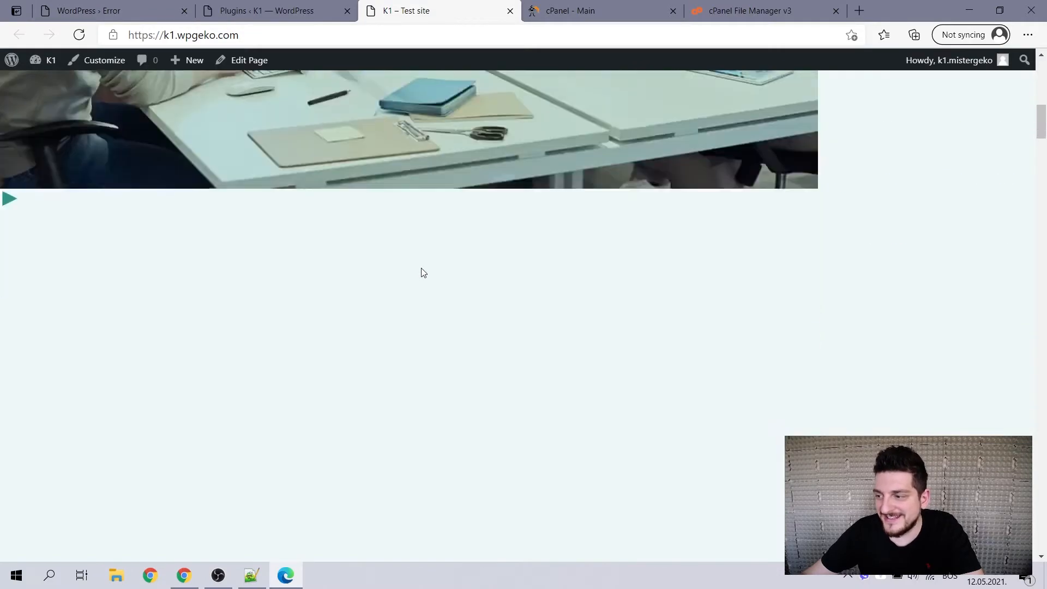
scroll("down", 3)
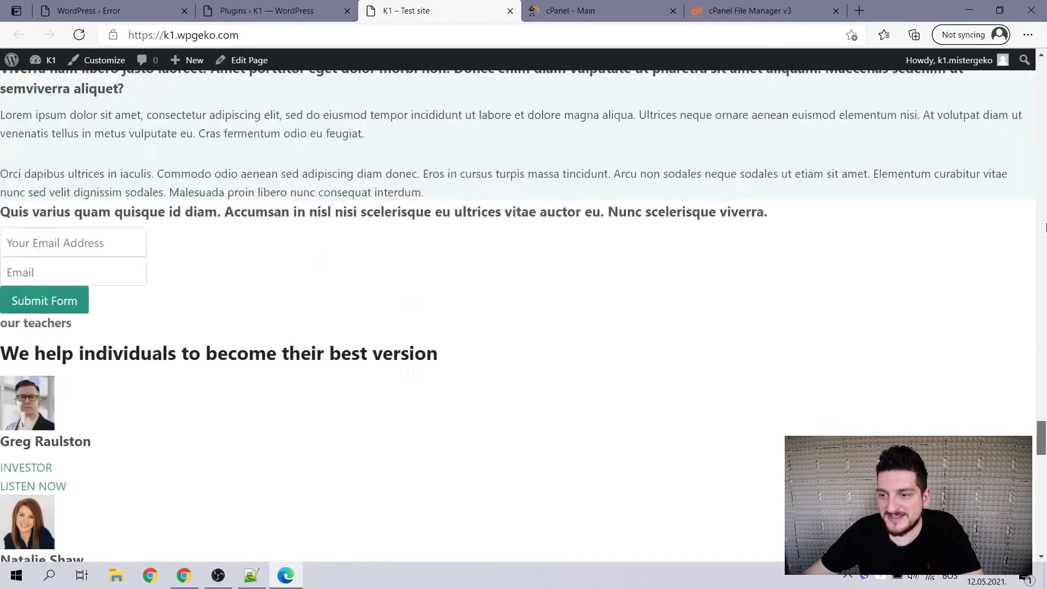
left_click(273, 11)
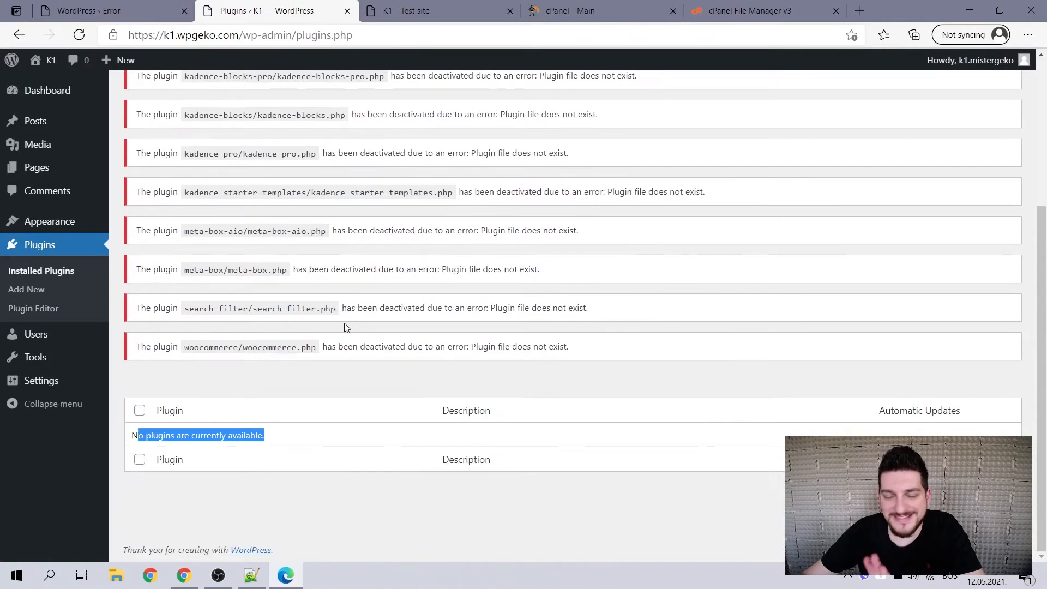
mouse_move(342, 260)
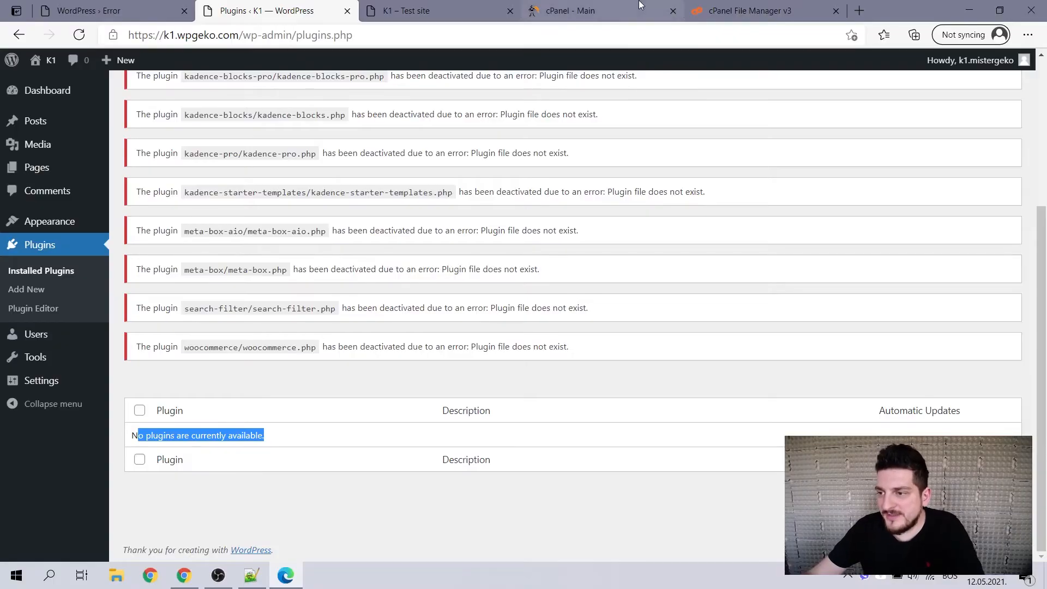
left_click(764, 11)
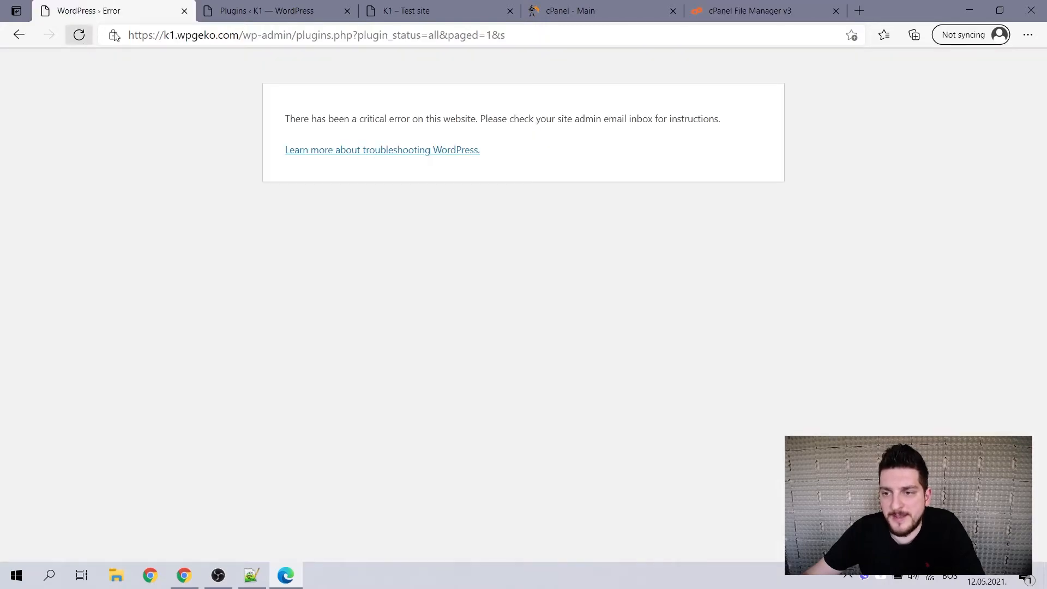
- Reload plugins.php so it lists all 12 plugins as inactive and scroll through them
left_click(78, 35)
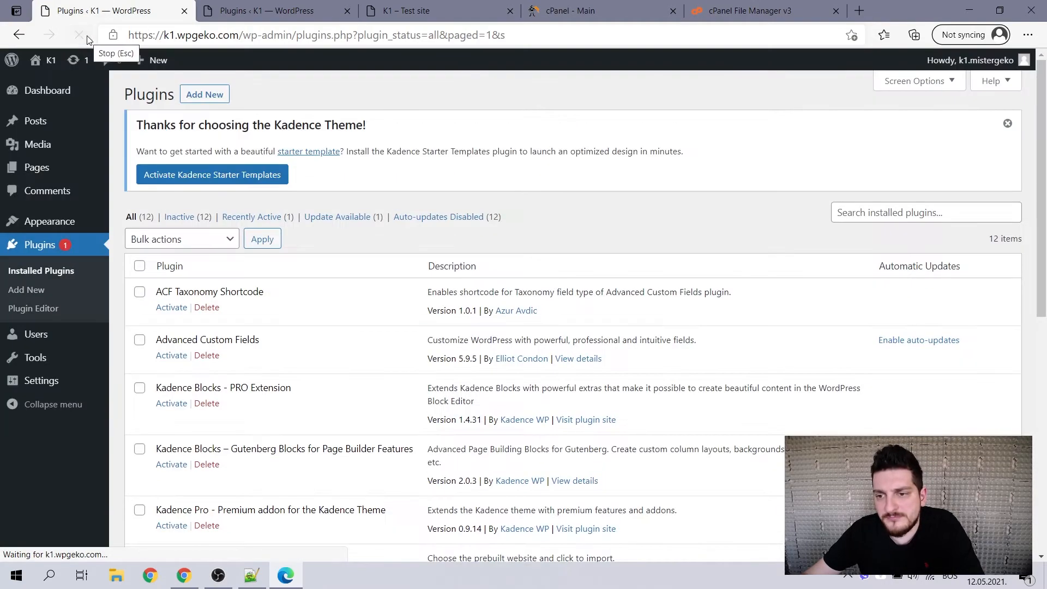
scroll("down", 3)
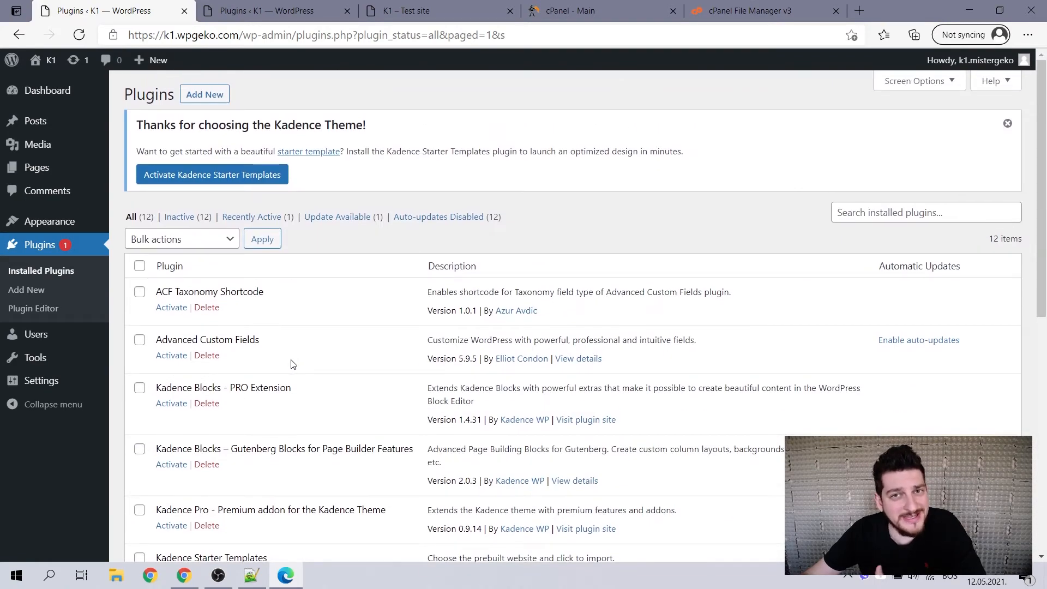
scroll("down", 3)
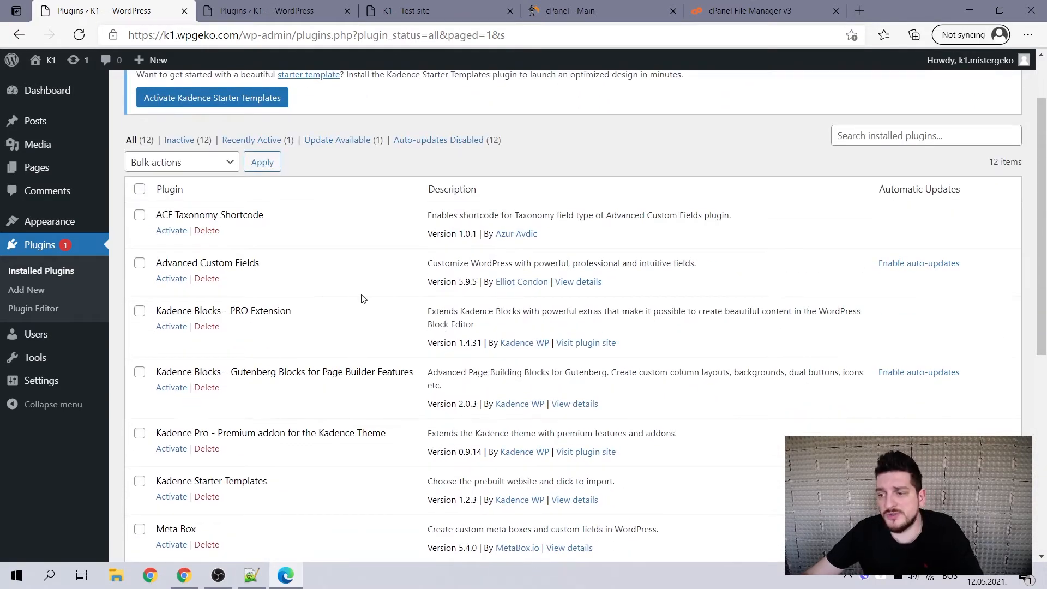
scroll("down", 3)
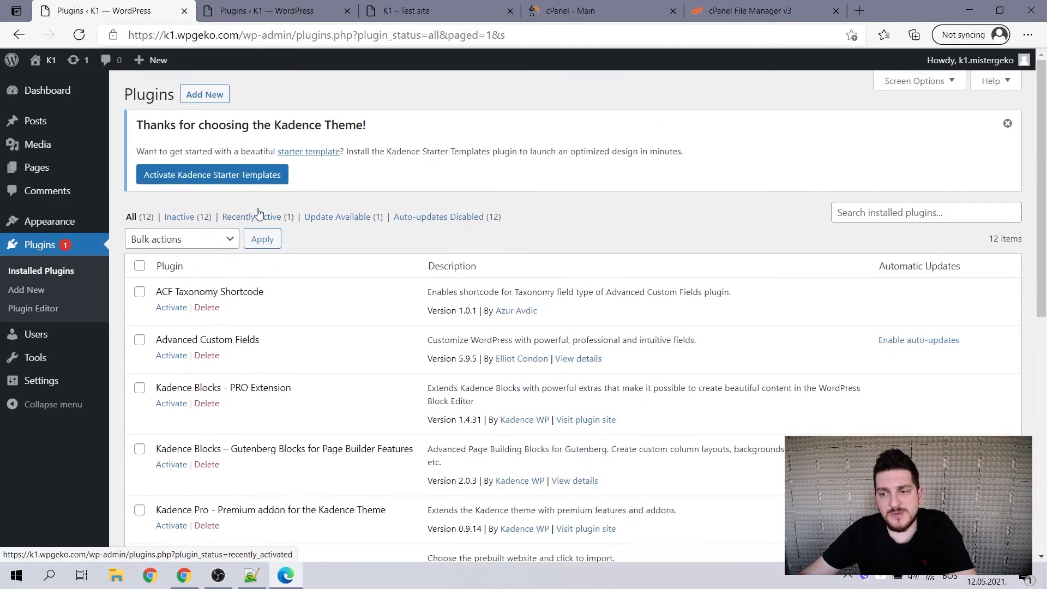
mouse_move(41, 380)
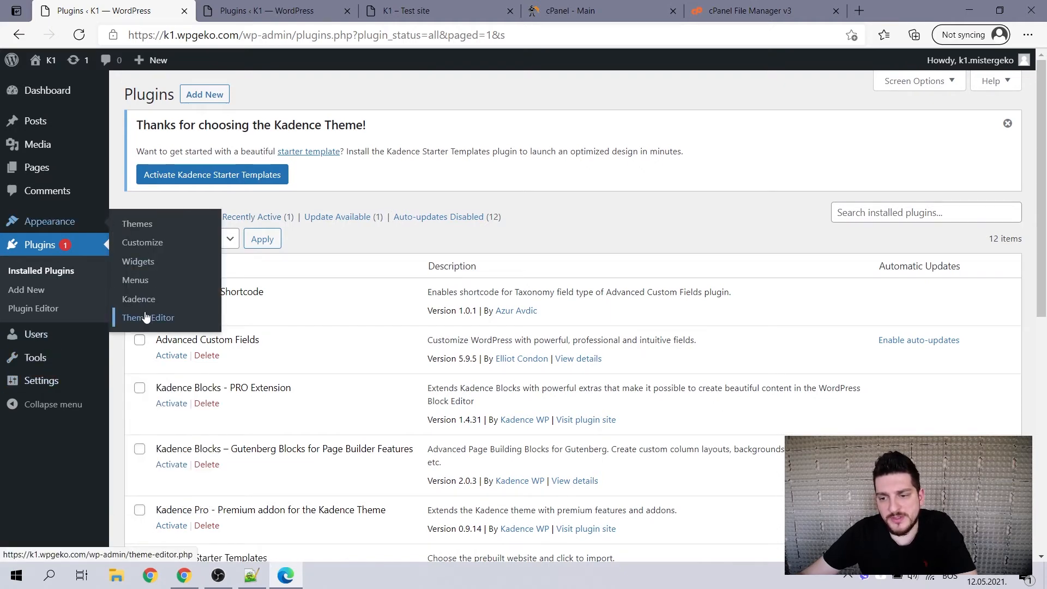
- Load the Kadence Child theme's functions.php in the Theme Editor via Appearance
left_click(147, 318)
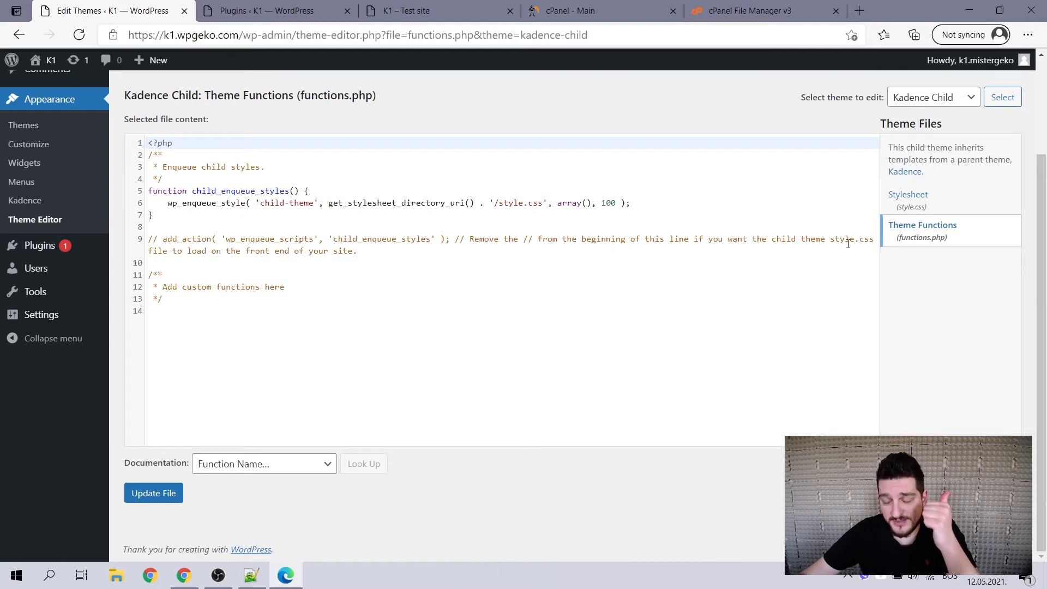
mouse_move(801, 306)
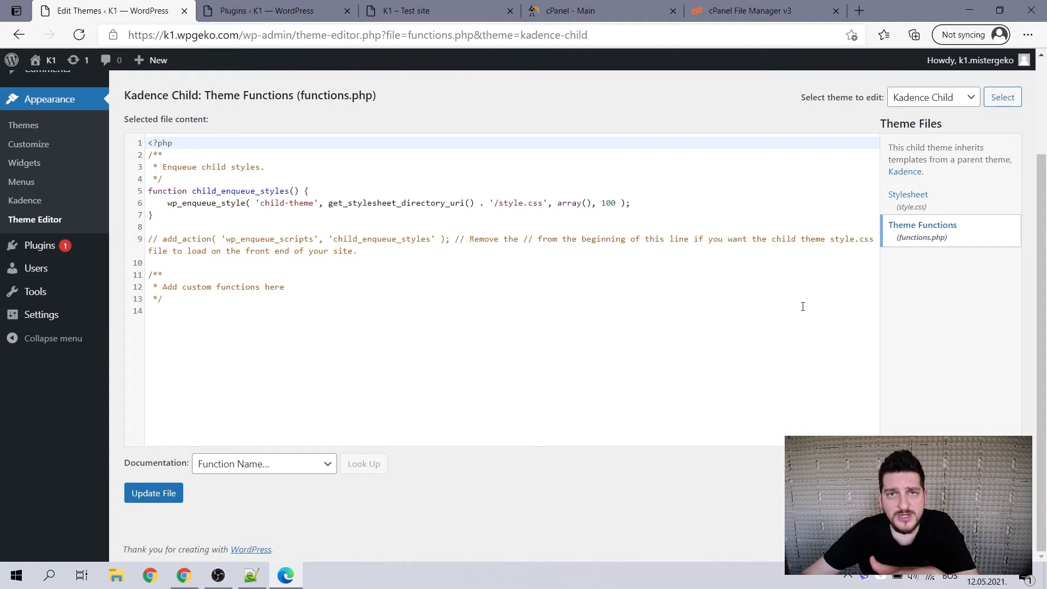
mouse_move(910, 239)
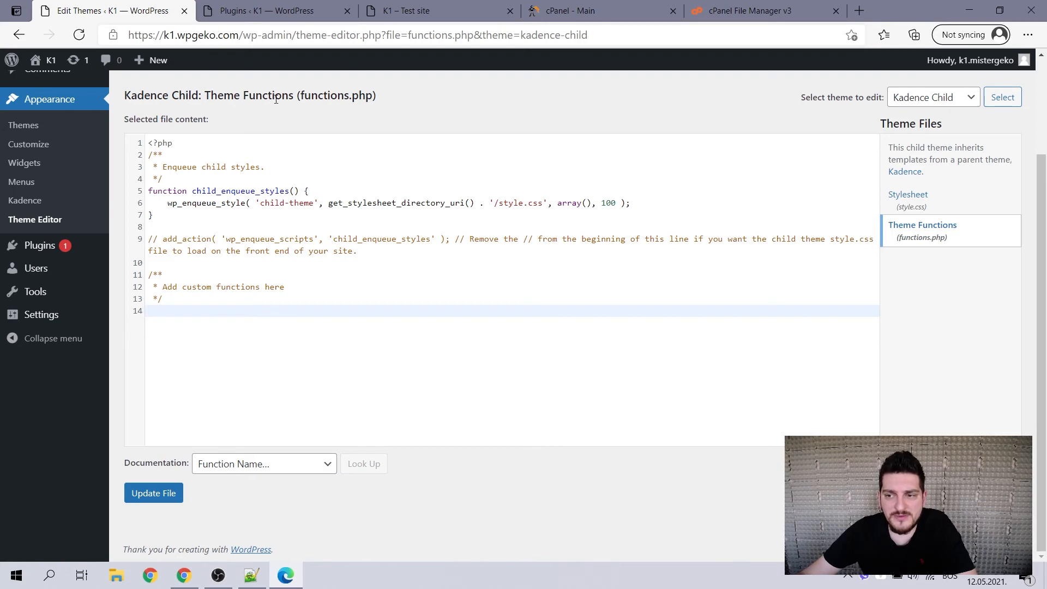
double_click(336, 95)
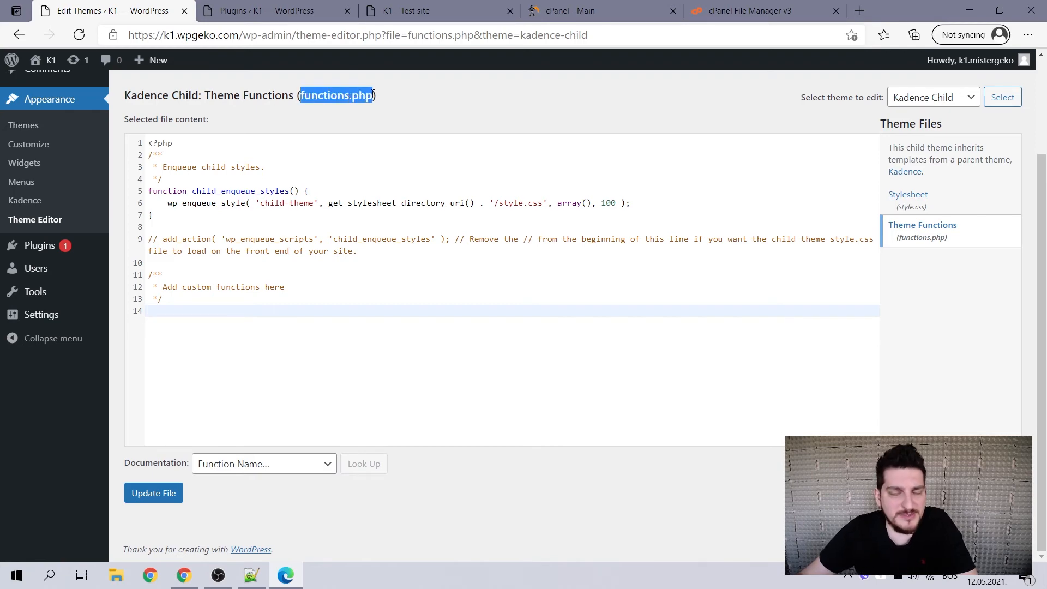